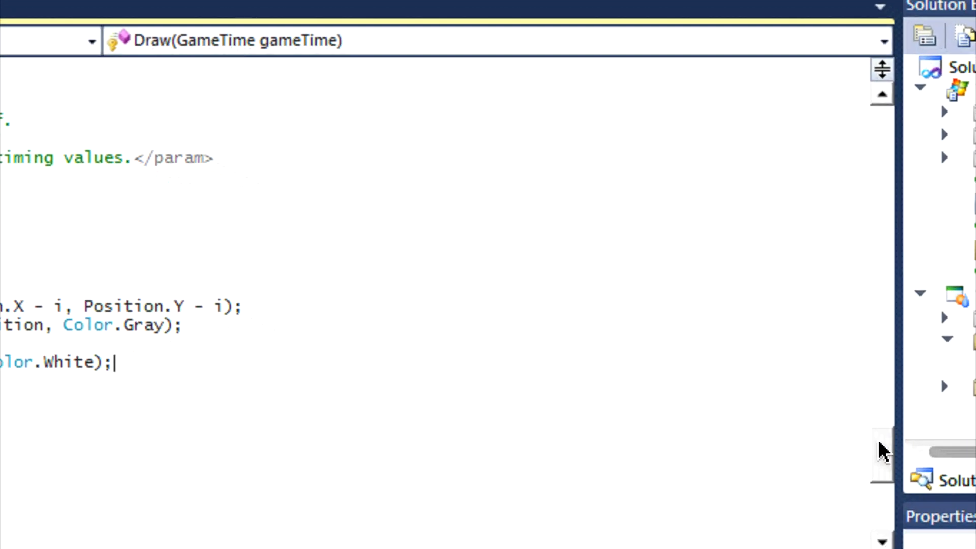
Navigate Game1.cs to the Draw method and select the loop DrawString's Color.Gray argument.
scroll("up", 3)
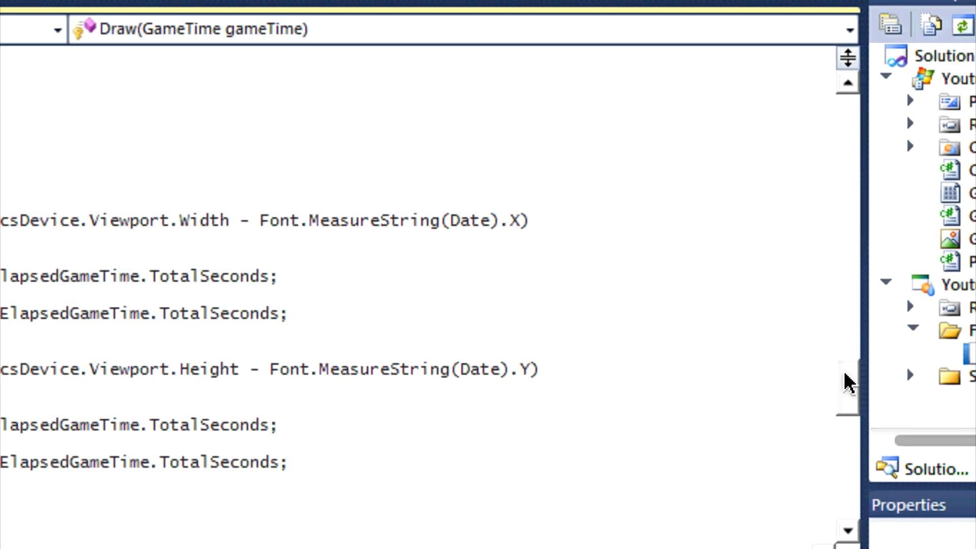
scroll("up", 3)
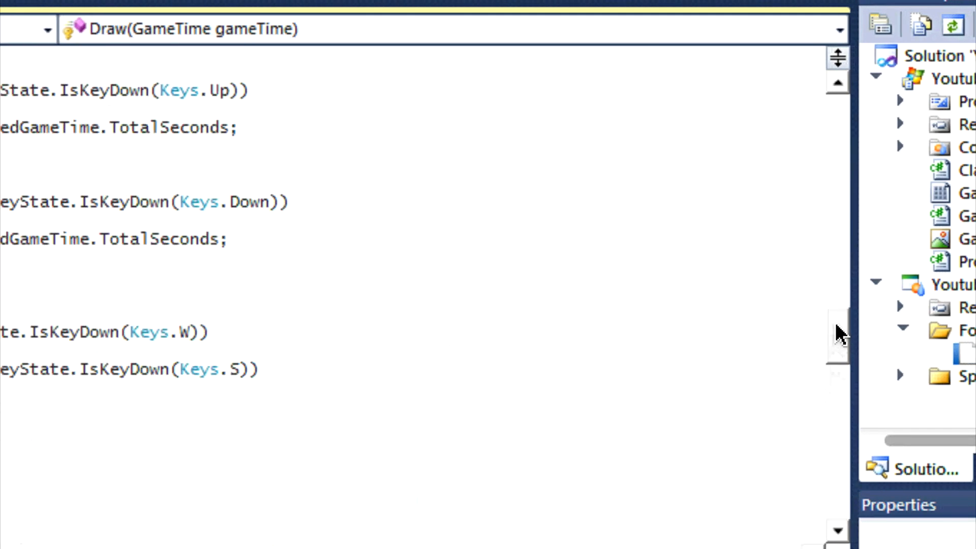
scroll("up", 3)
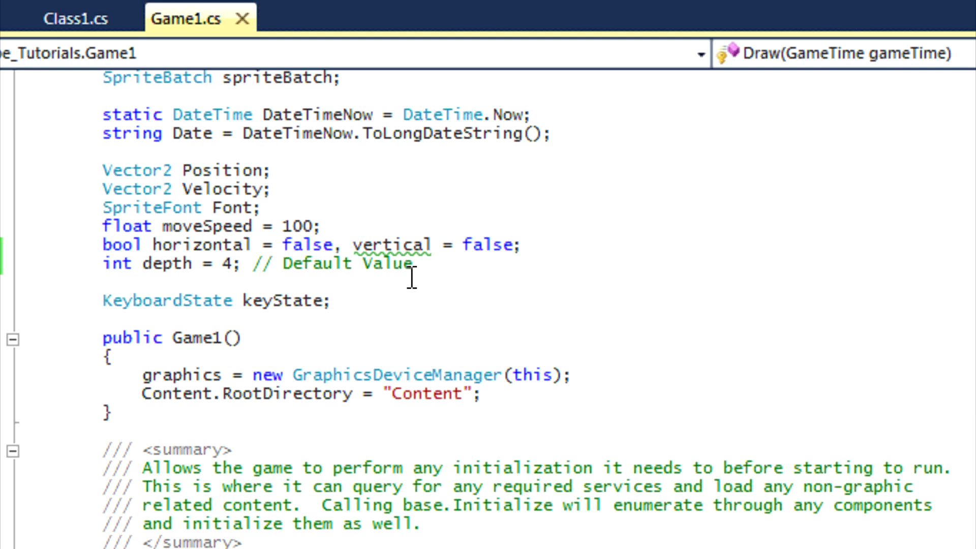
mouse_move(118, 262)
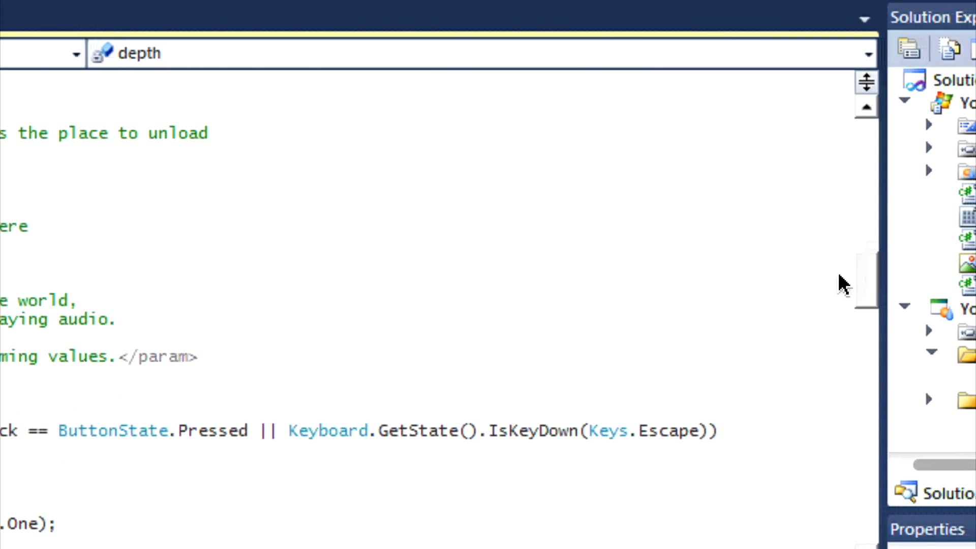
scroll("down", 3)
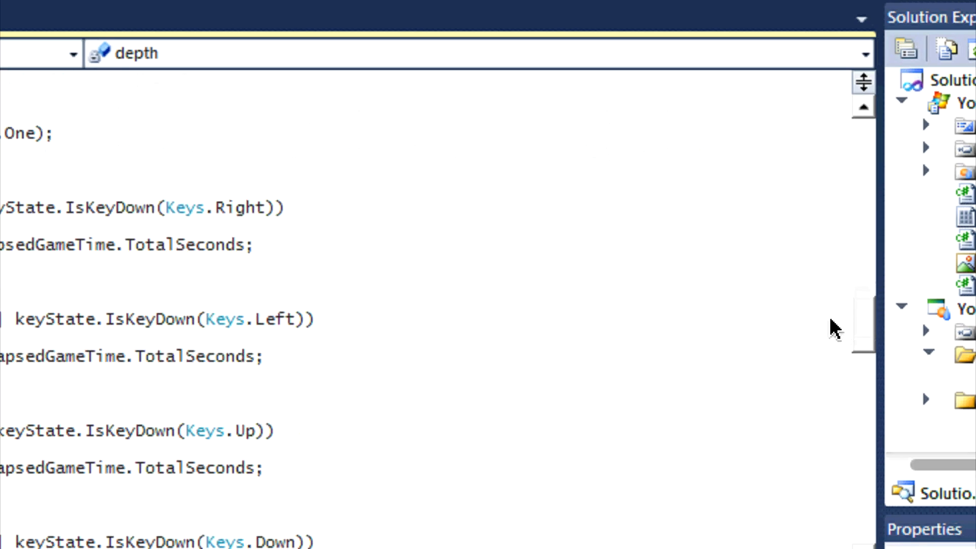
scroll("left", 3)
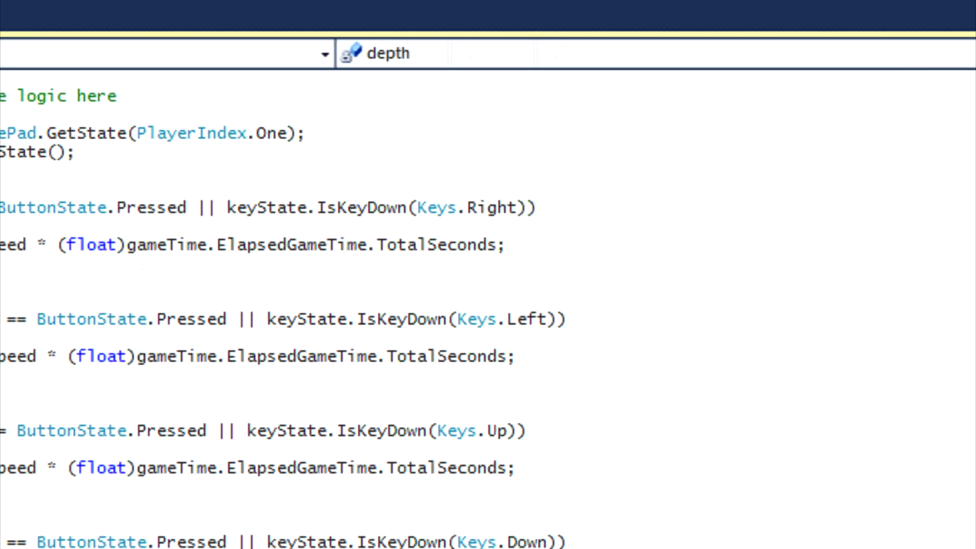
scroll("down", 3)
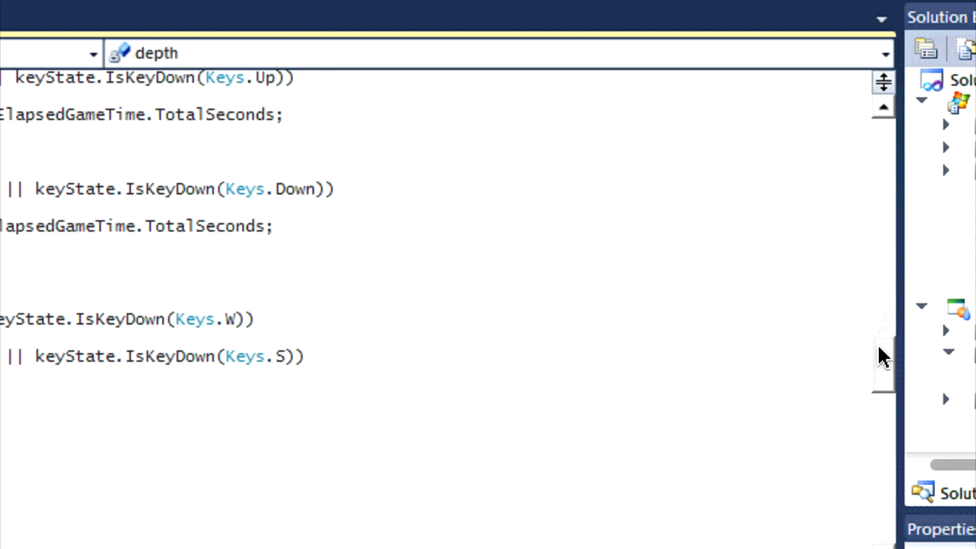
scroll("down", 3)
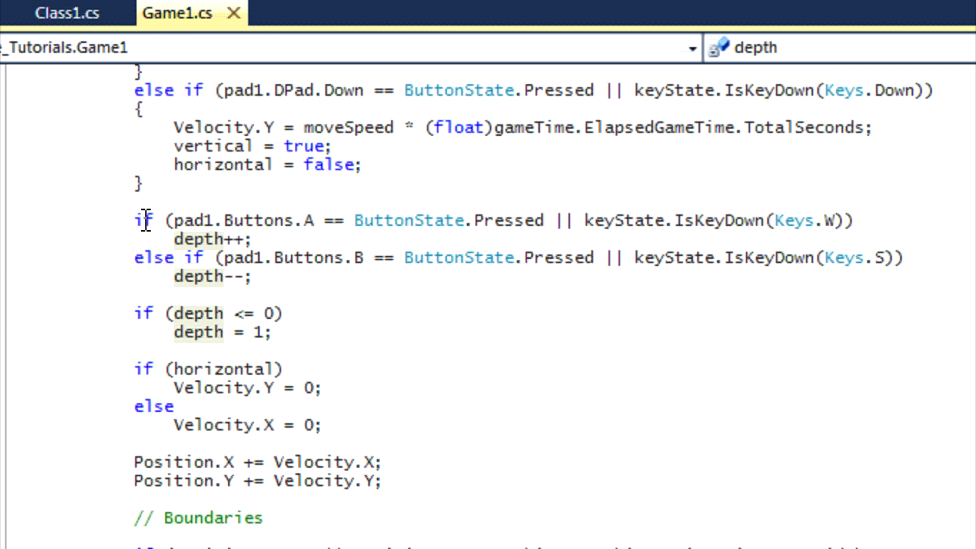
mouse_move(322, 220)
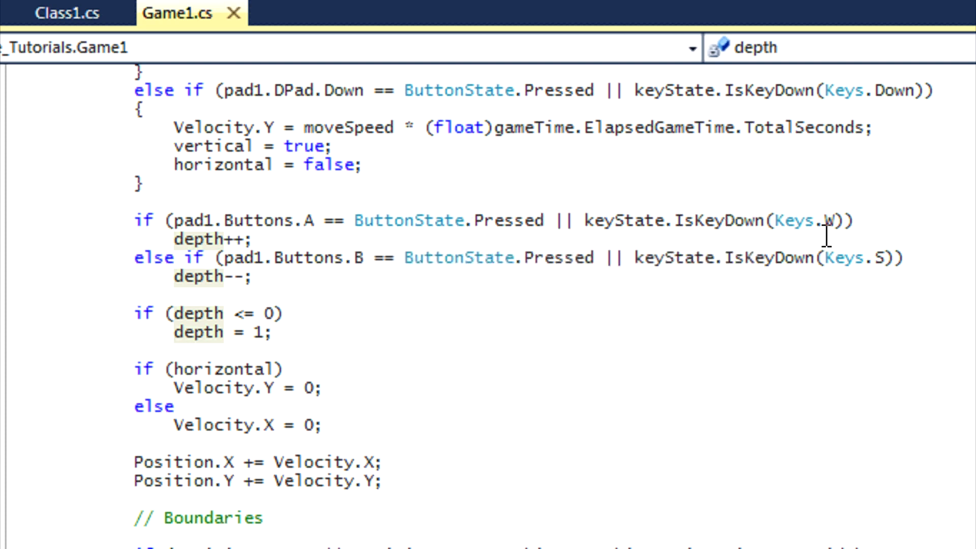
mouse_move(195, 277)
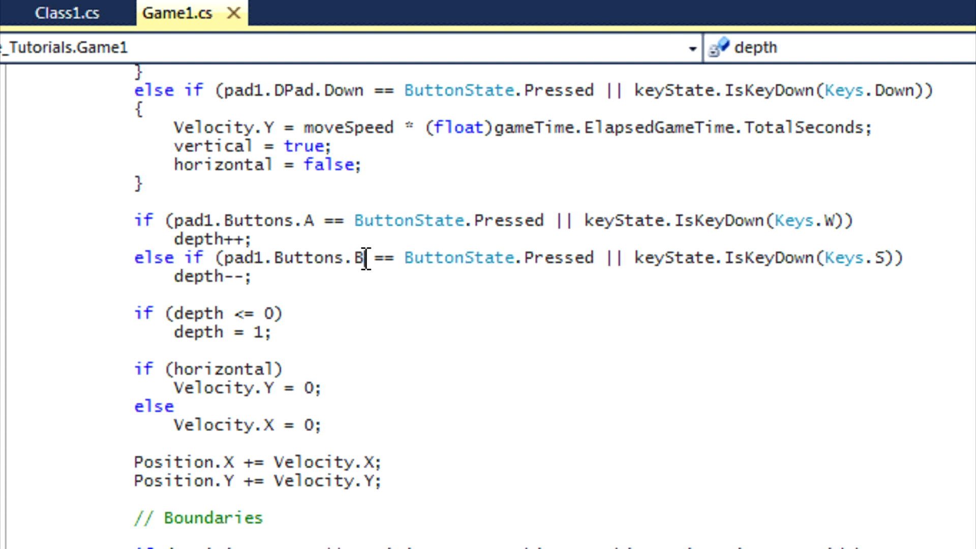
mouse_move(436, 257)
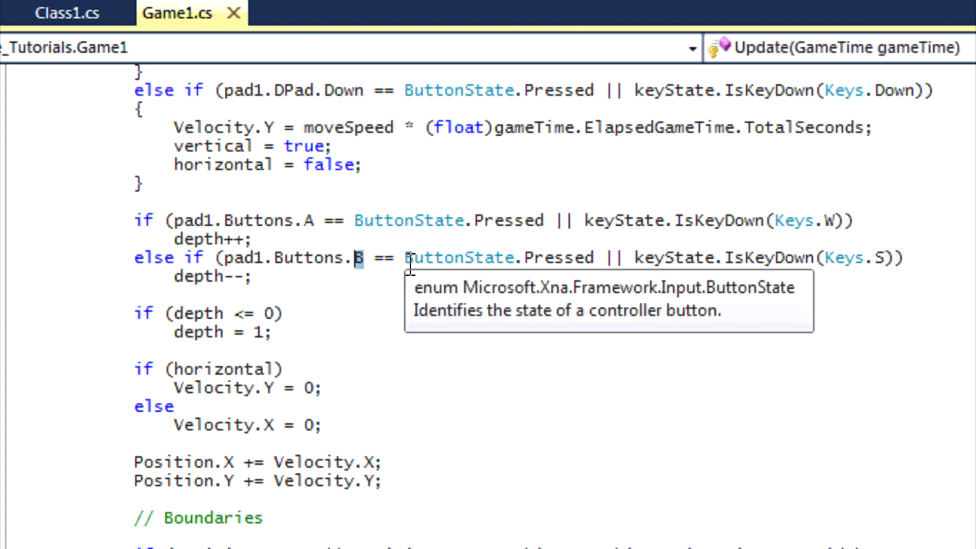
mouse_move(613, 257)
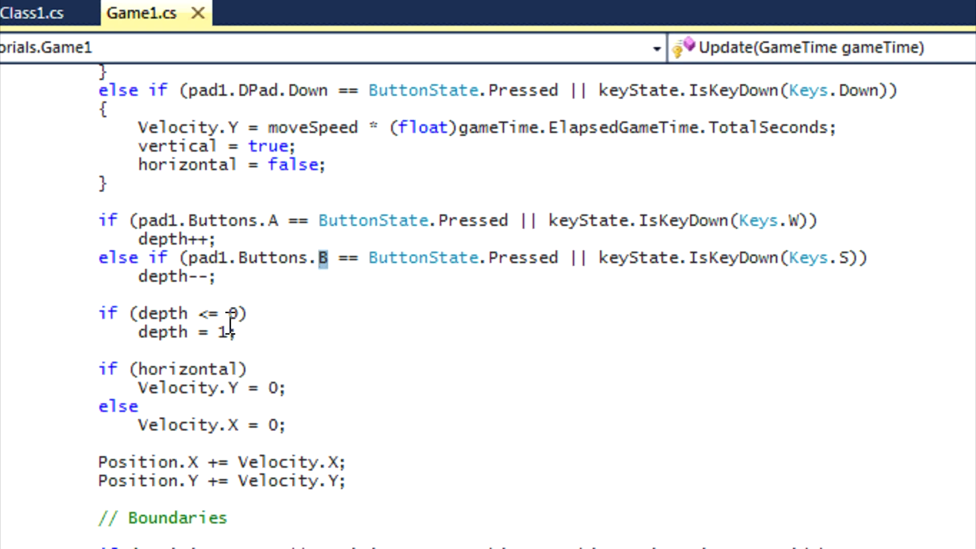
mouse_move(163, 332)
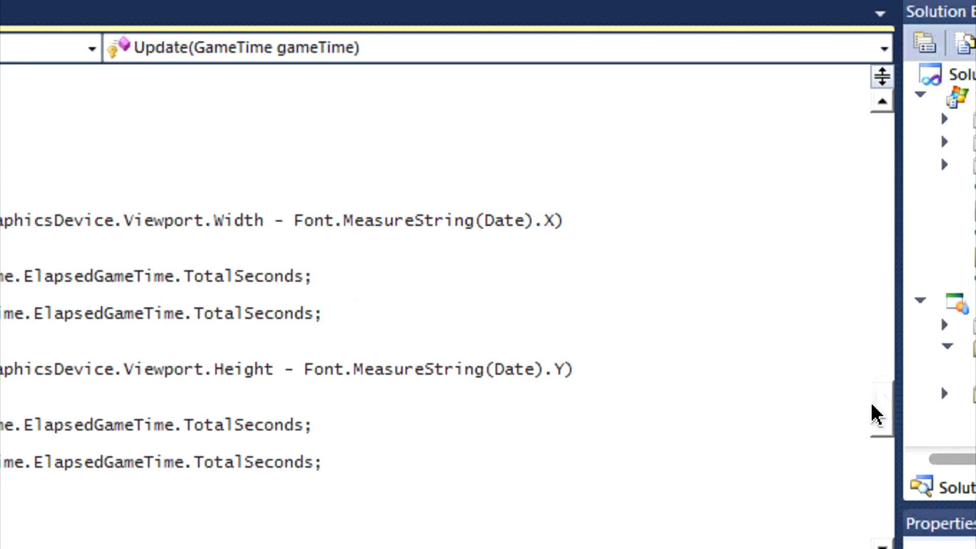
scroll("up", 3)
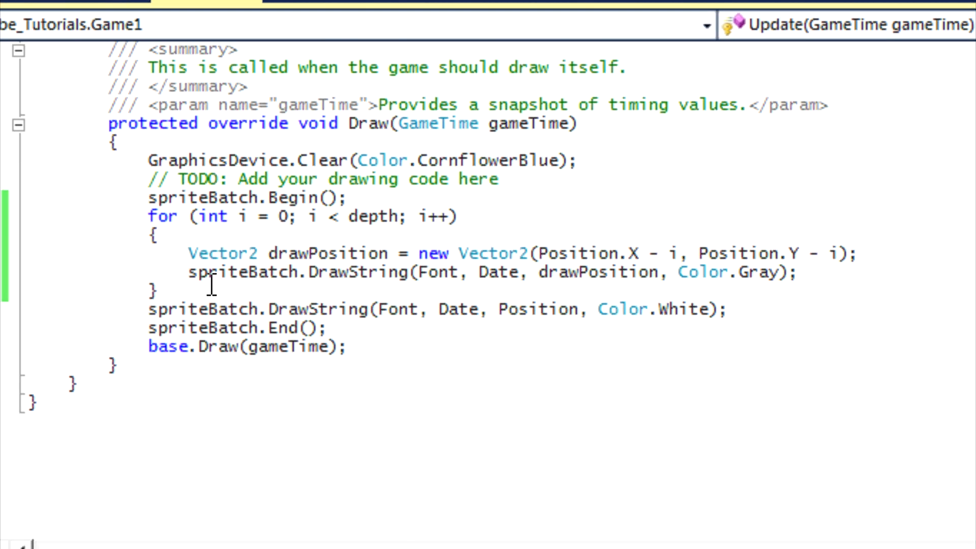
left_click(181, 276)
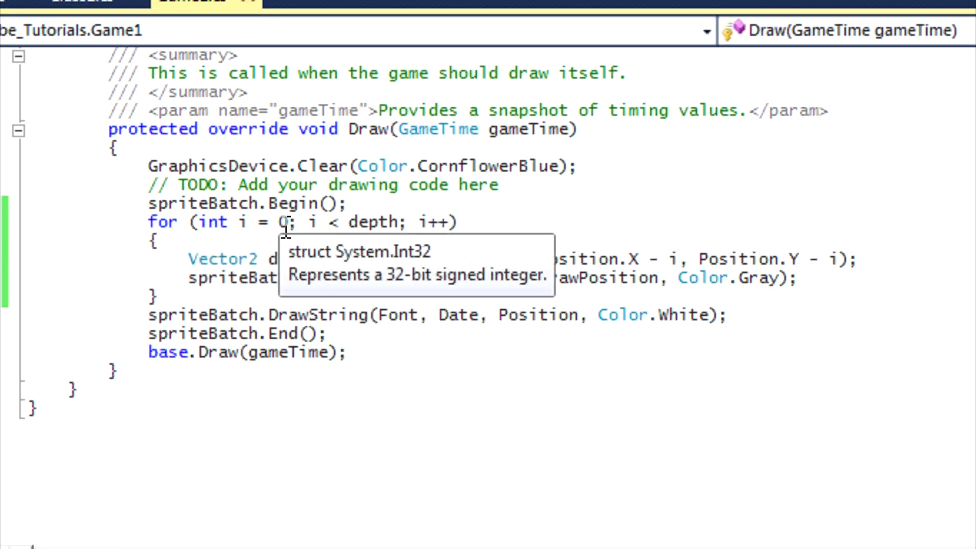
mouse_move(439, 222)
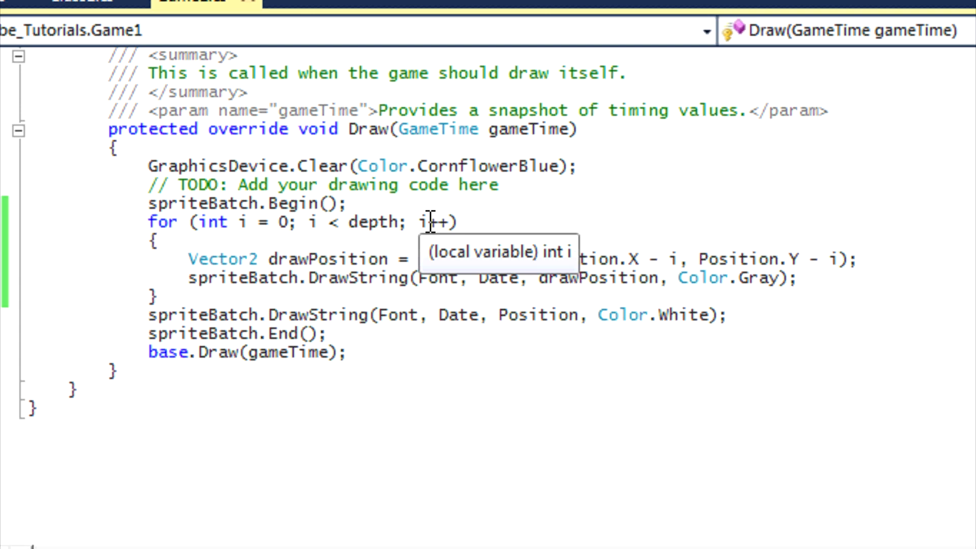
mouse_move(211, 259)
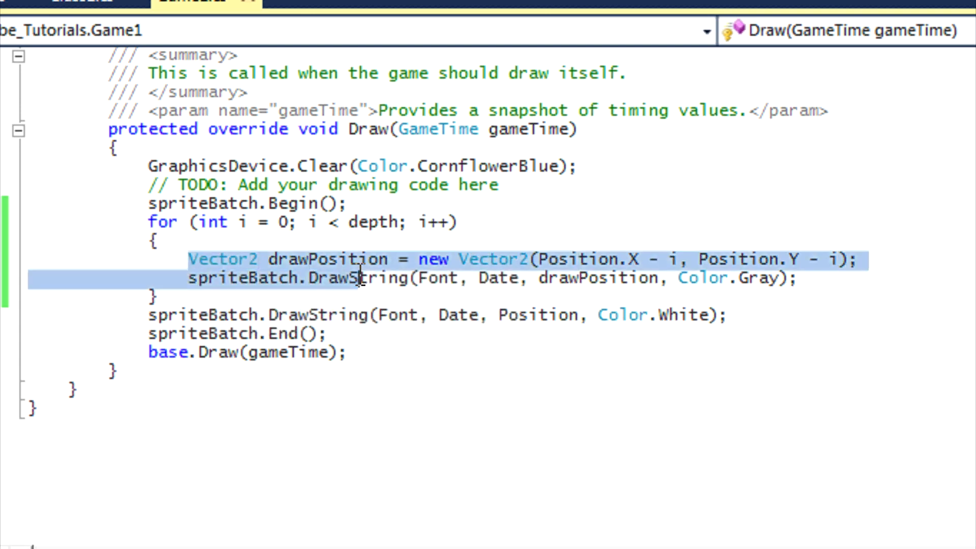
mouse_move(453, 267)
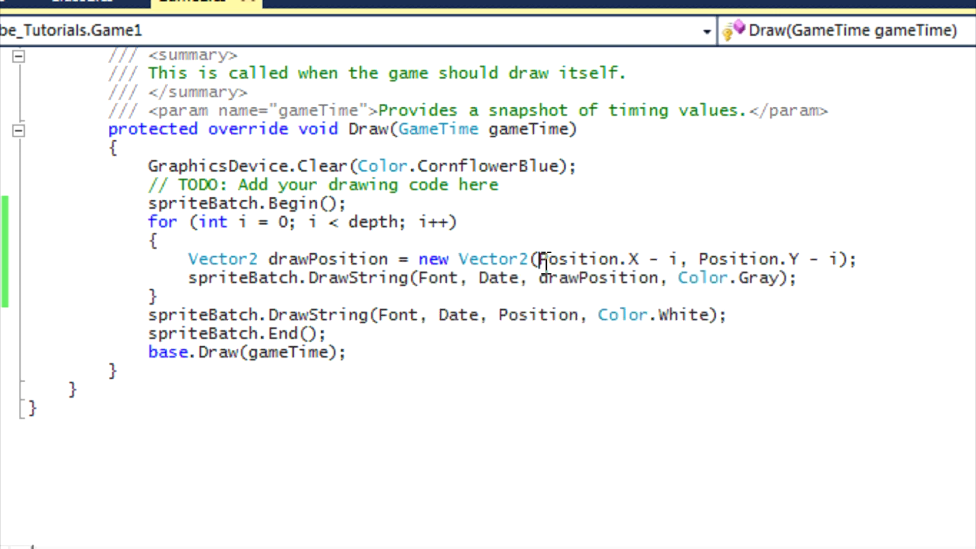
double_click(581, 259)
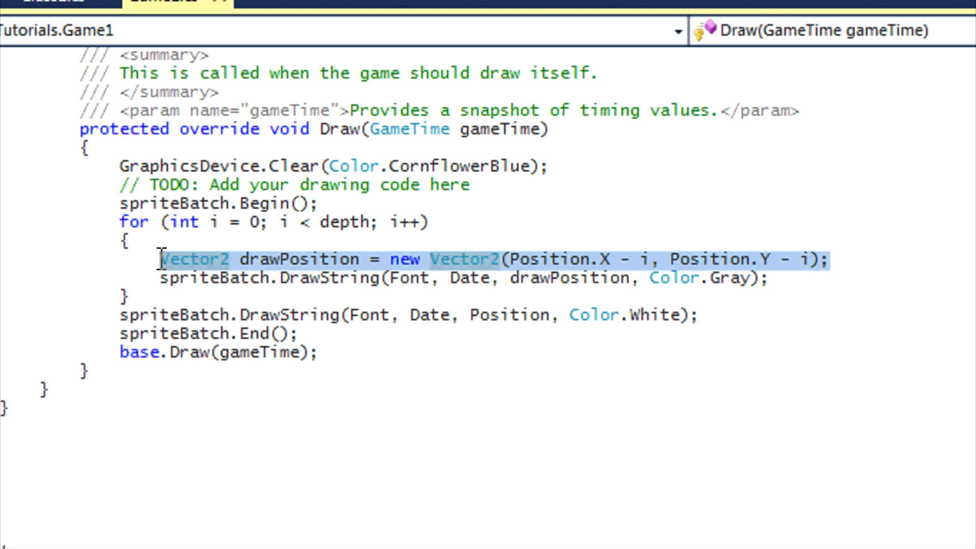
mouse_move(328, 292)
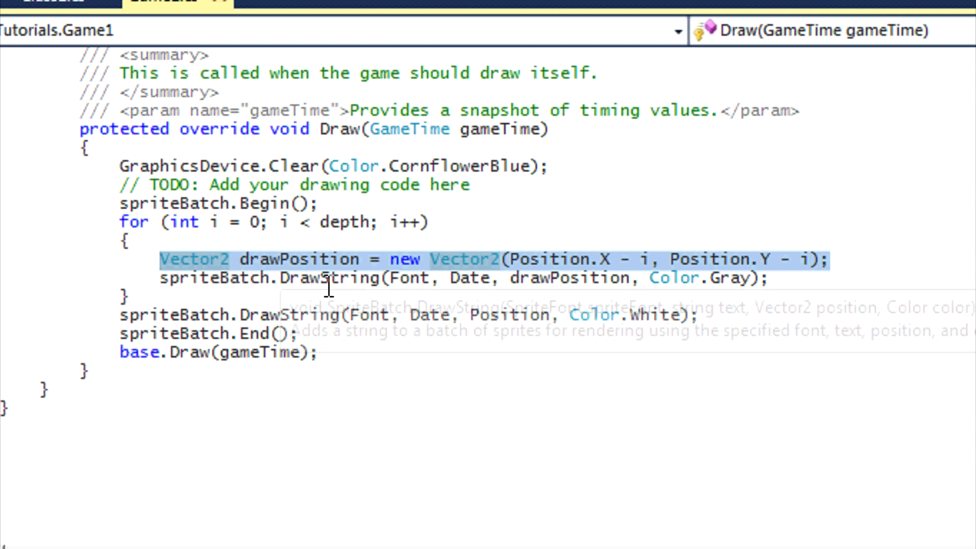
mouse_move(684, 274)
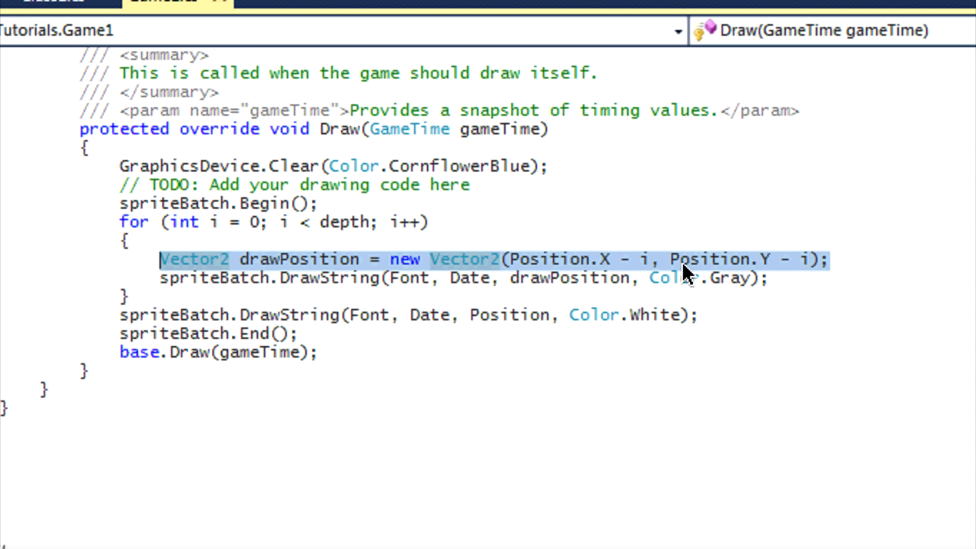
mouse_move(678, 275)
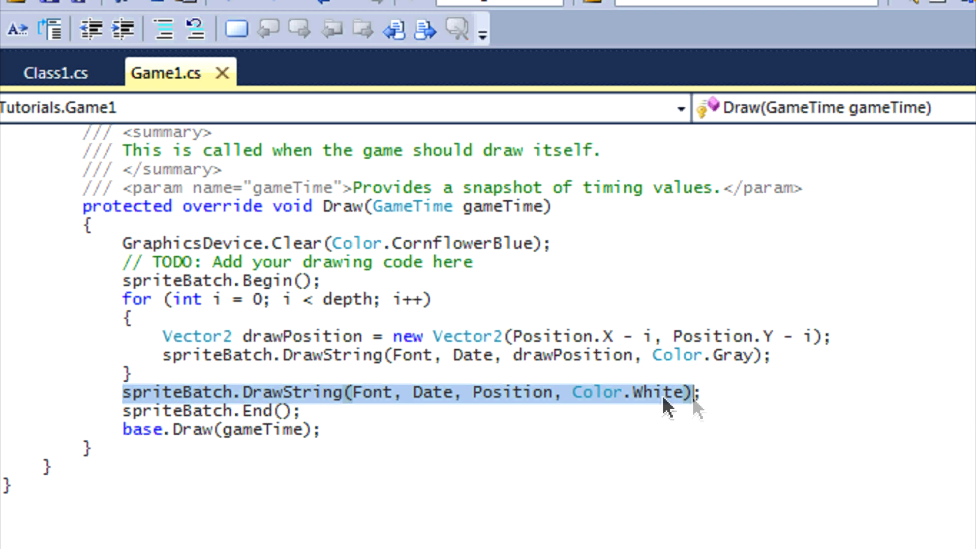
mouse_move(678, 414)
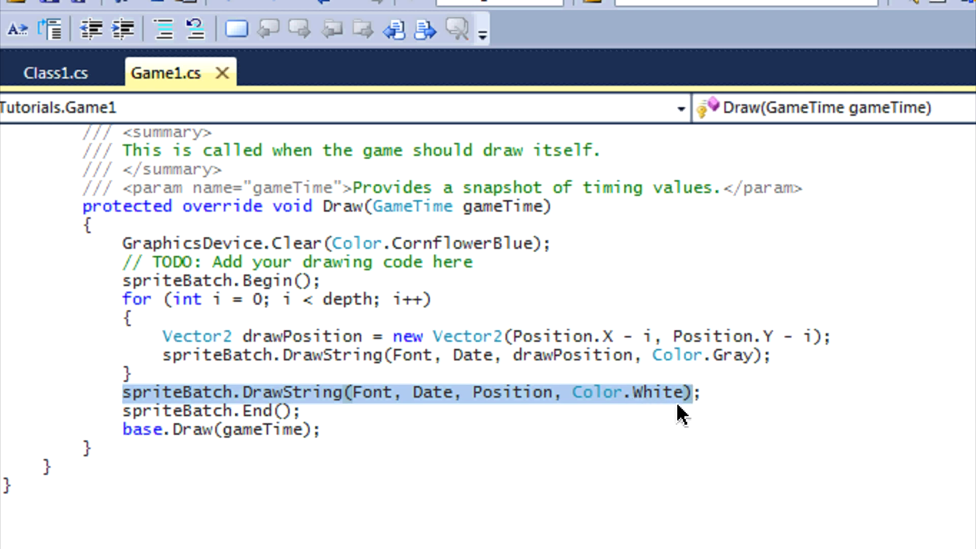
mouse_move(675, 416)
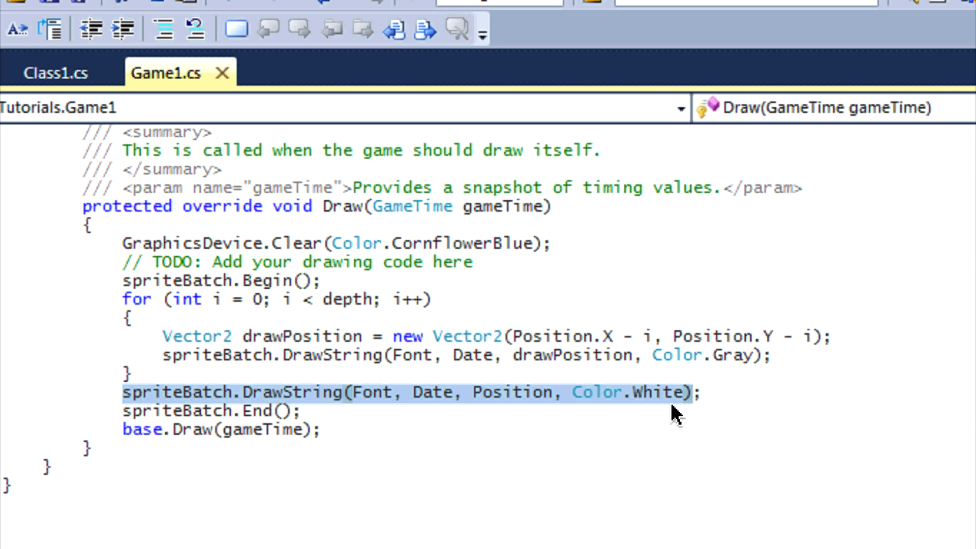
mouse_move(702, 326)
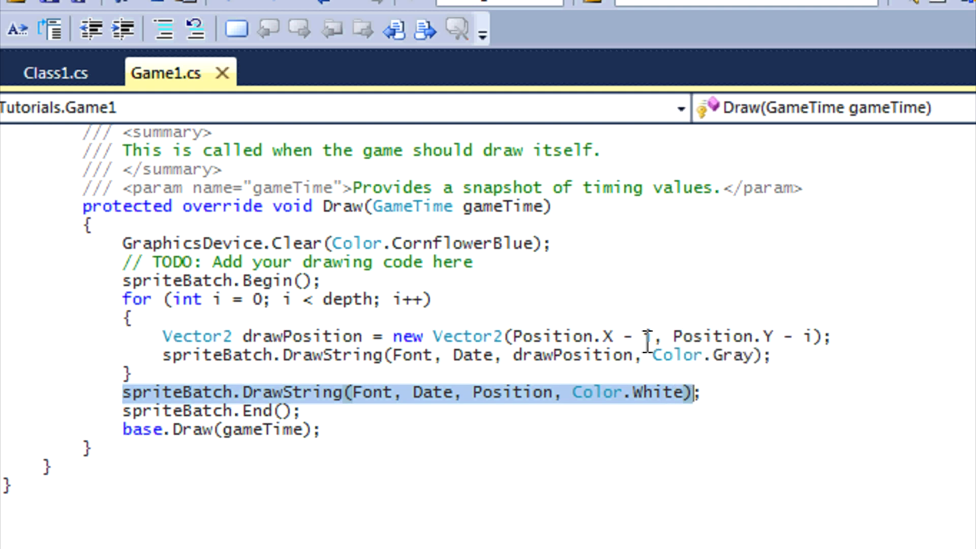
mouse_move(647, 336)
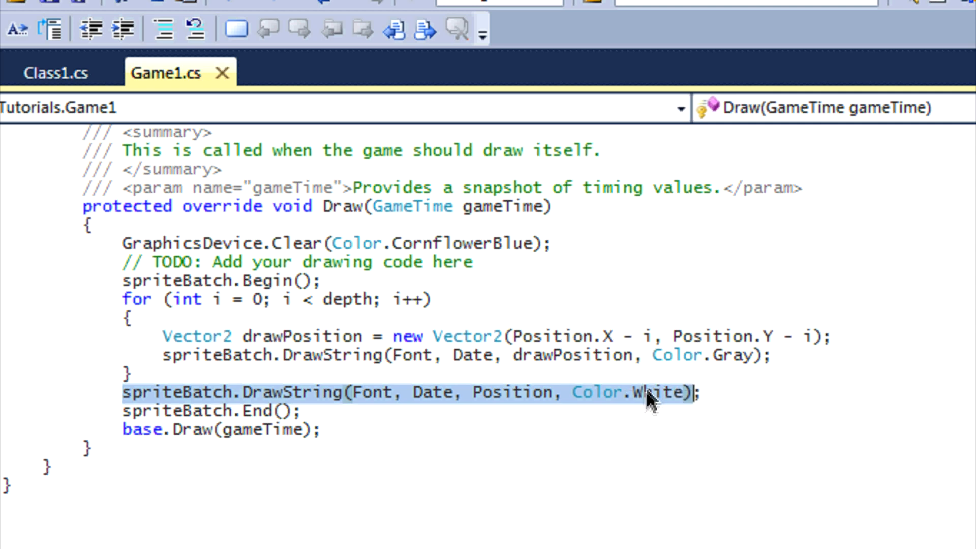
mouse_move(726, 372)
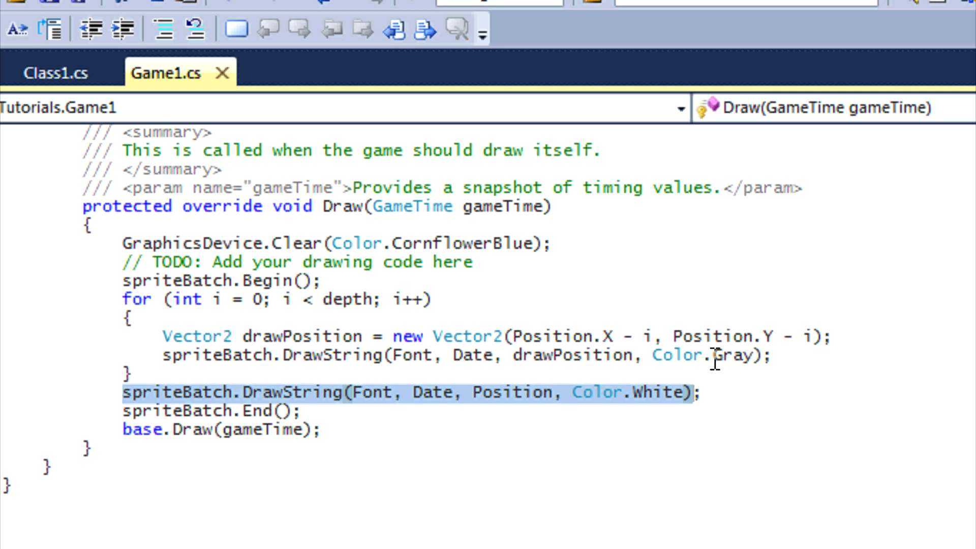
mouse_move(715, 361)
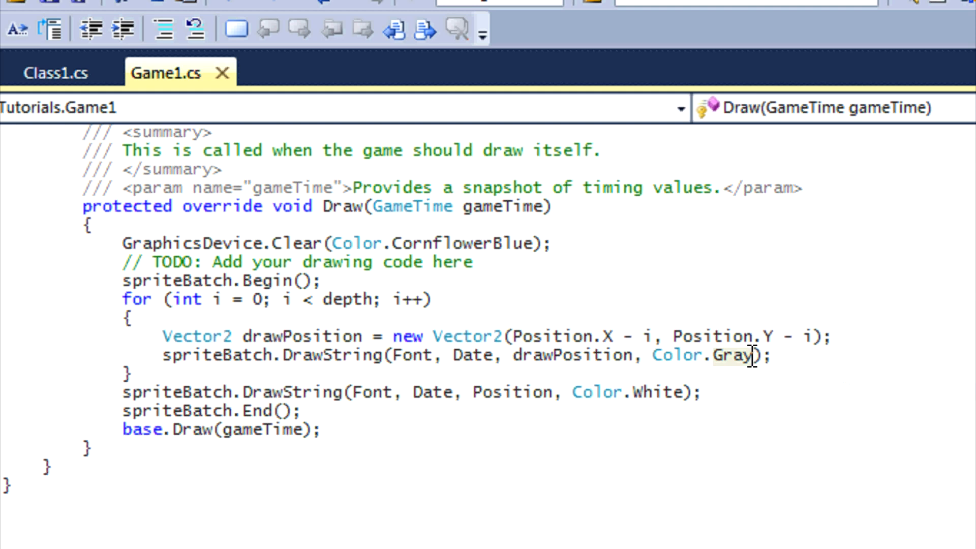
Replace the loop's colour with Color.White, try Gray on the front text, and remove the invalid Gray5.
type("White")
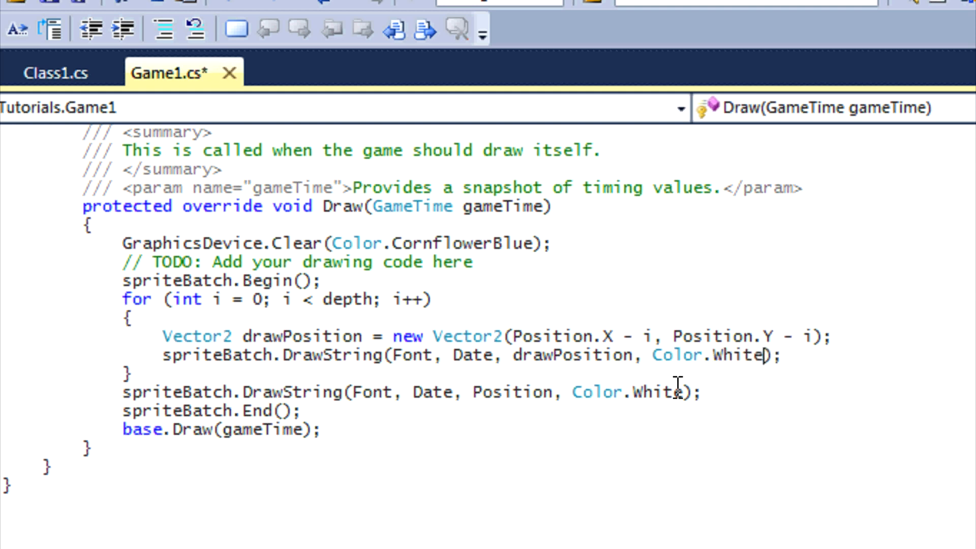
key("BackSpace")
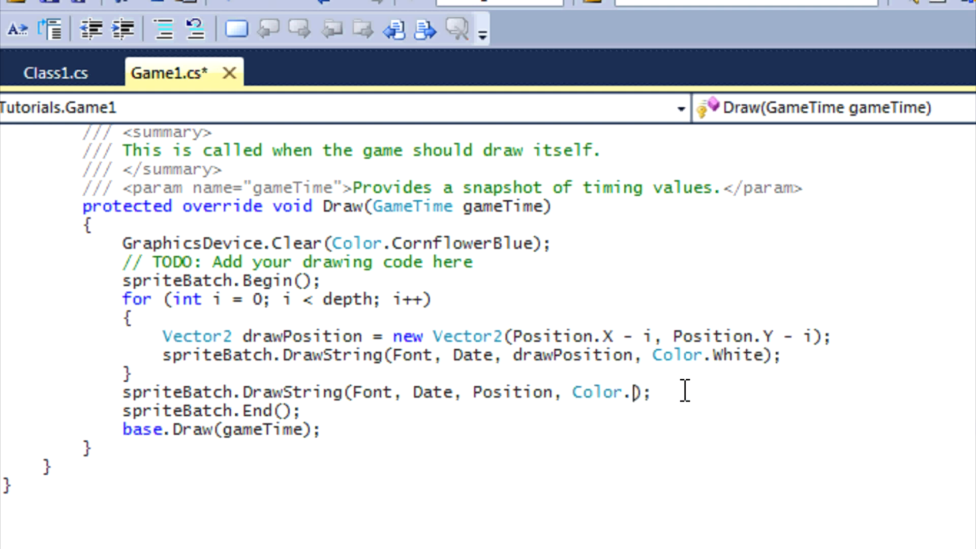
type("Gray")
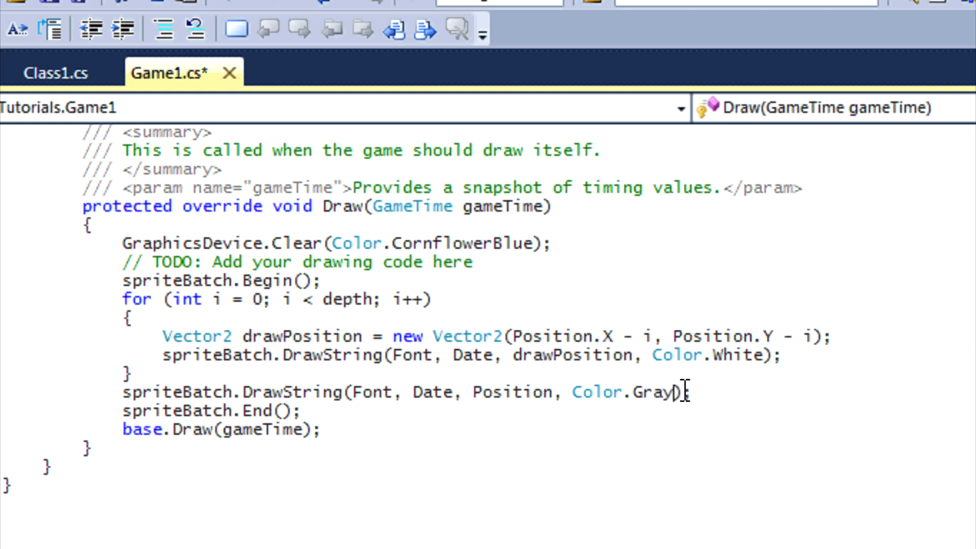
type("5;")
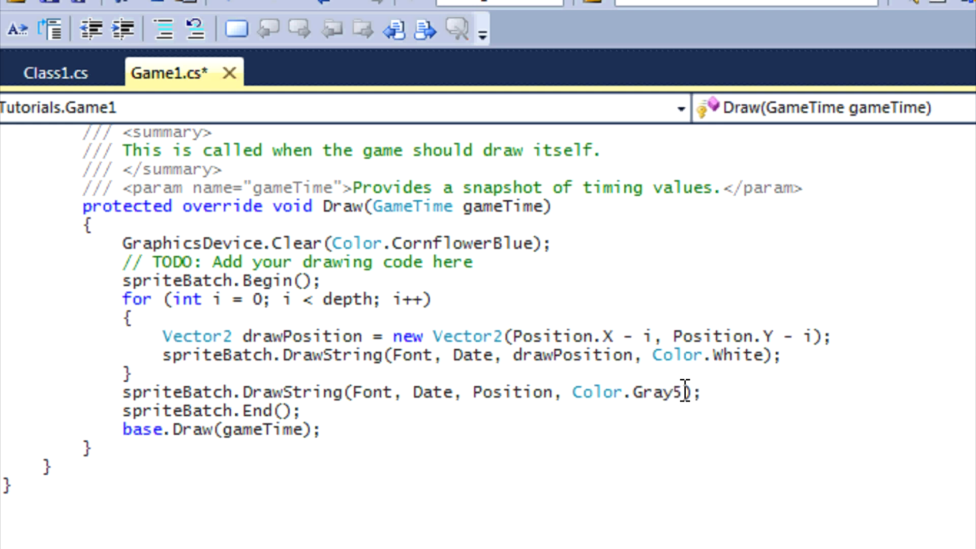
key("Backspace")
type("Whit")
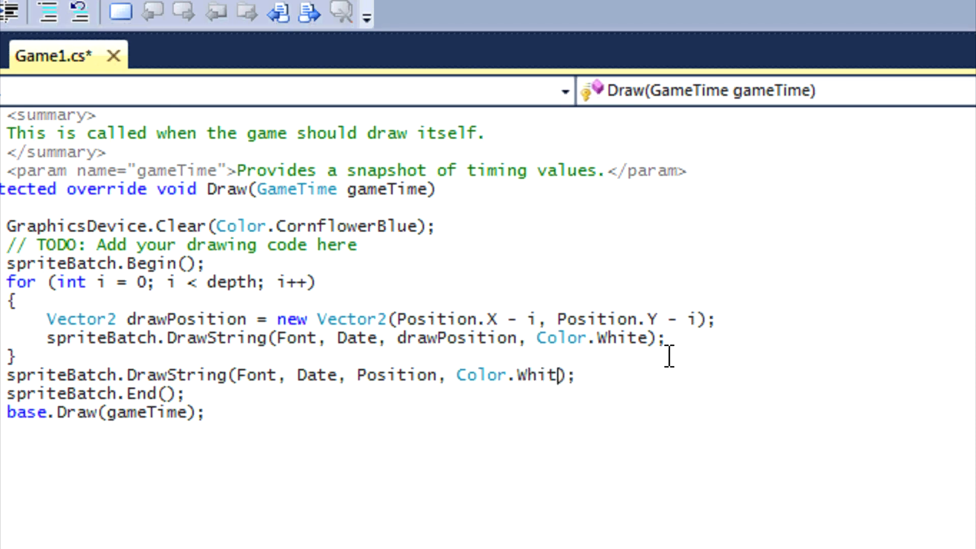
Set the loop's shadow colour to Color.Black, keeping Color.White on the front text, and save.
type("Gray")
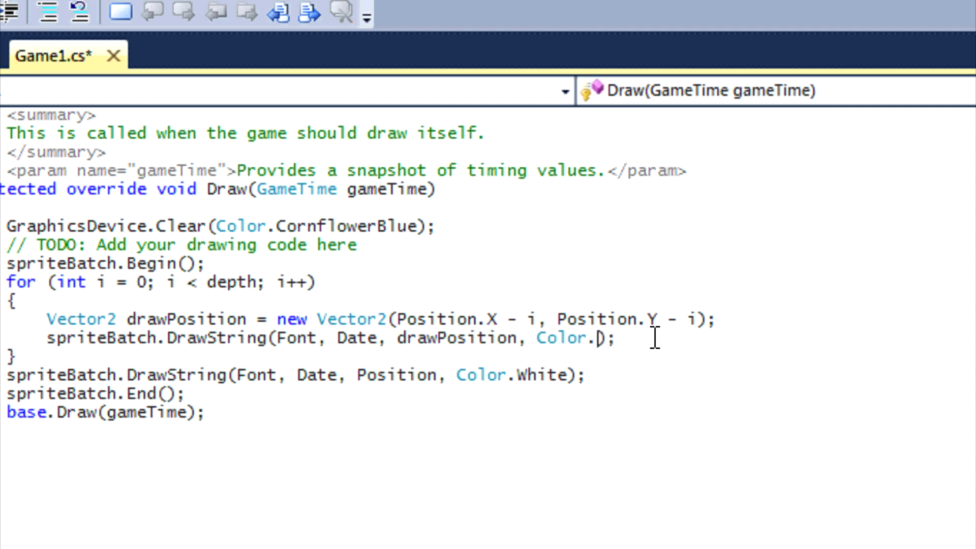
type("Black")
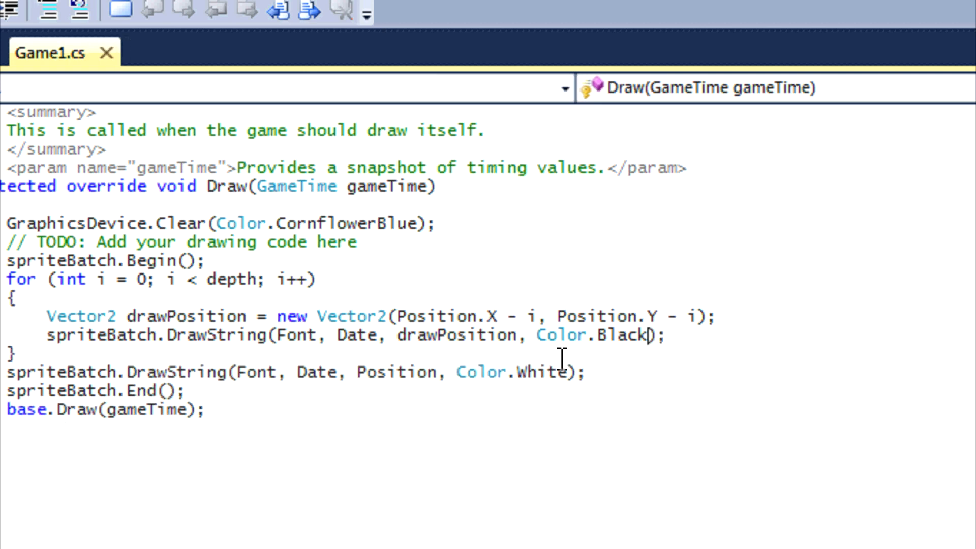
mouse_move(545, 372)
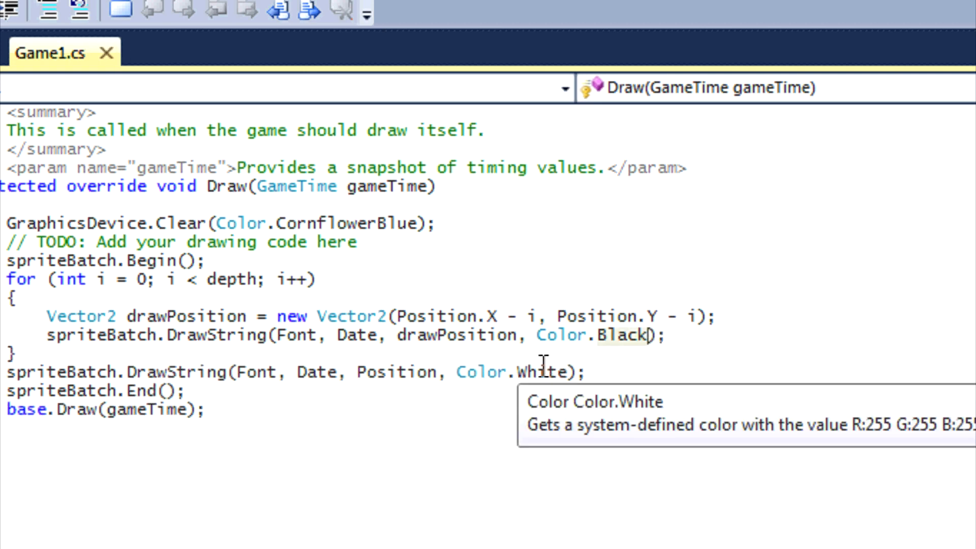